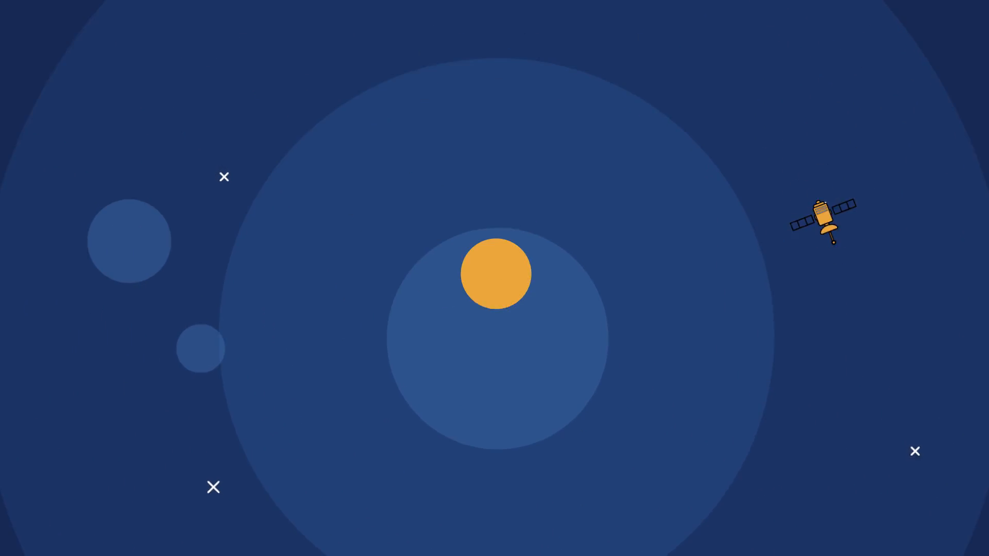
Step: Let the promo play from the orbiting satellite scene to the orange continent-outline map
left_click(496, 274)
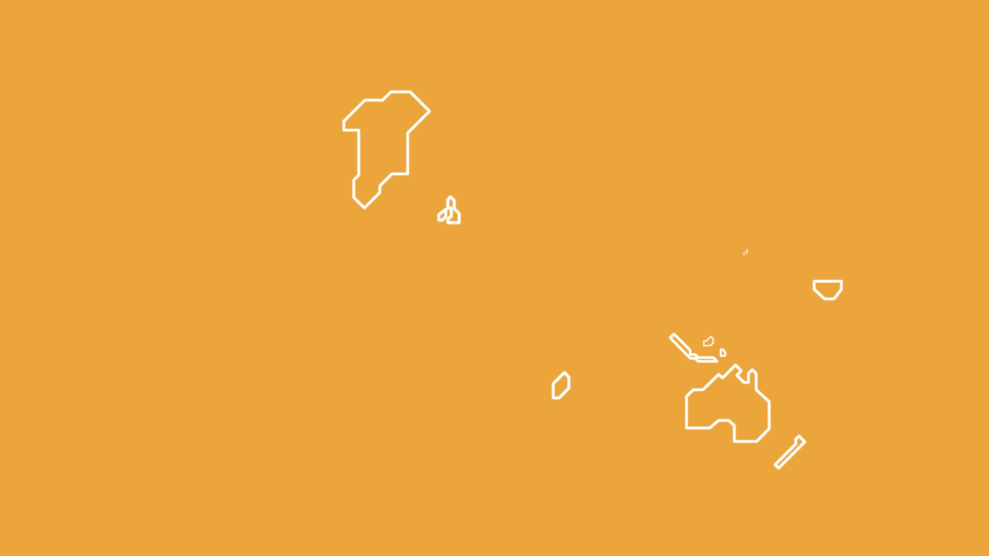